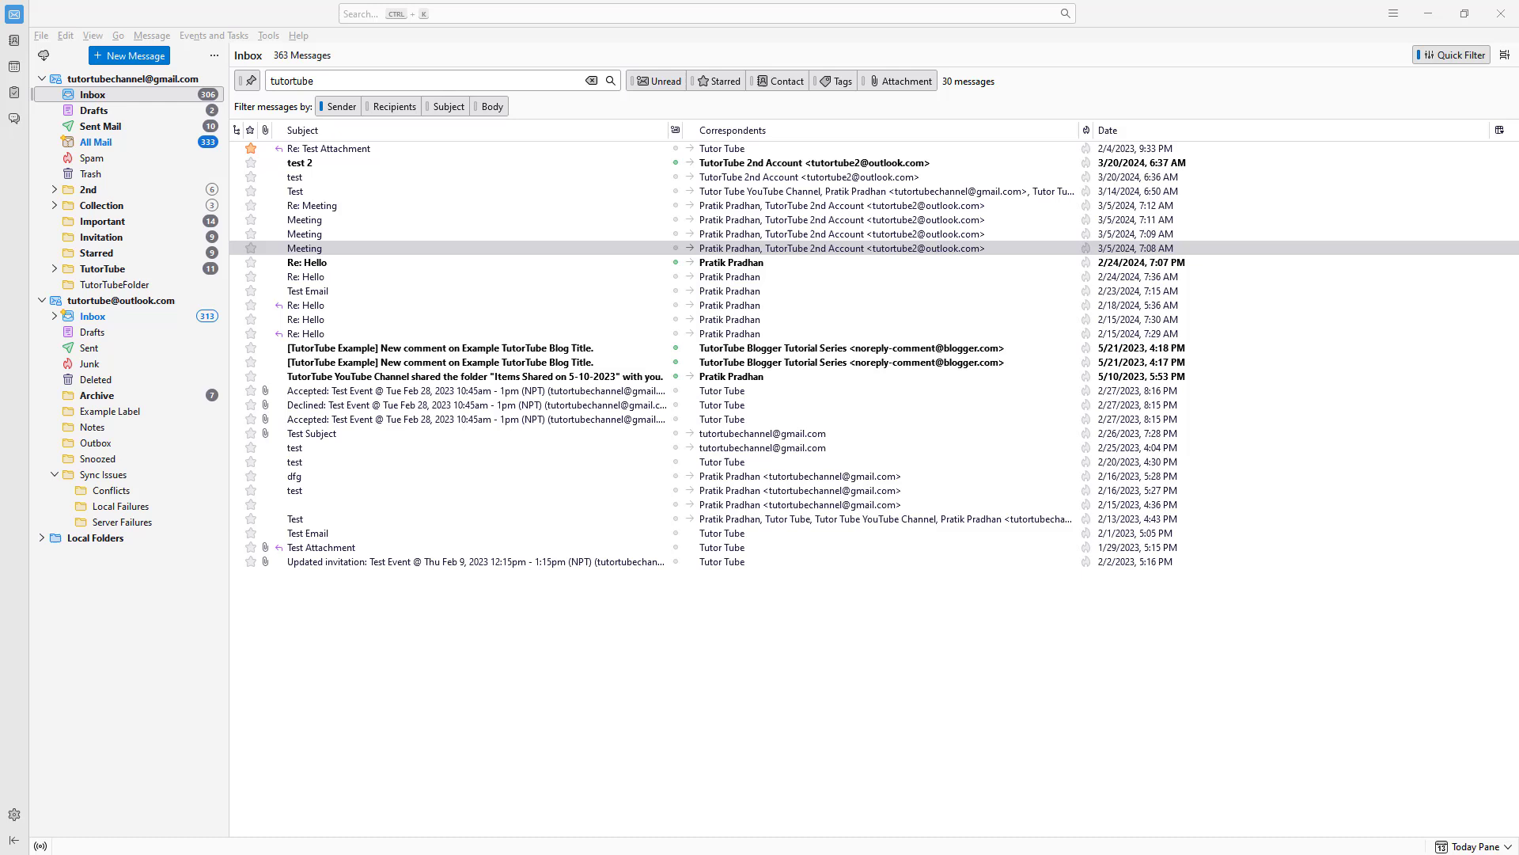
mouse_move(1217, 589)
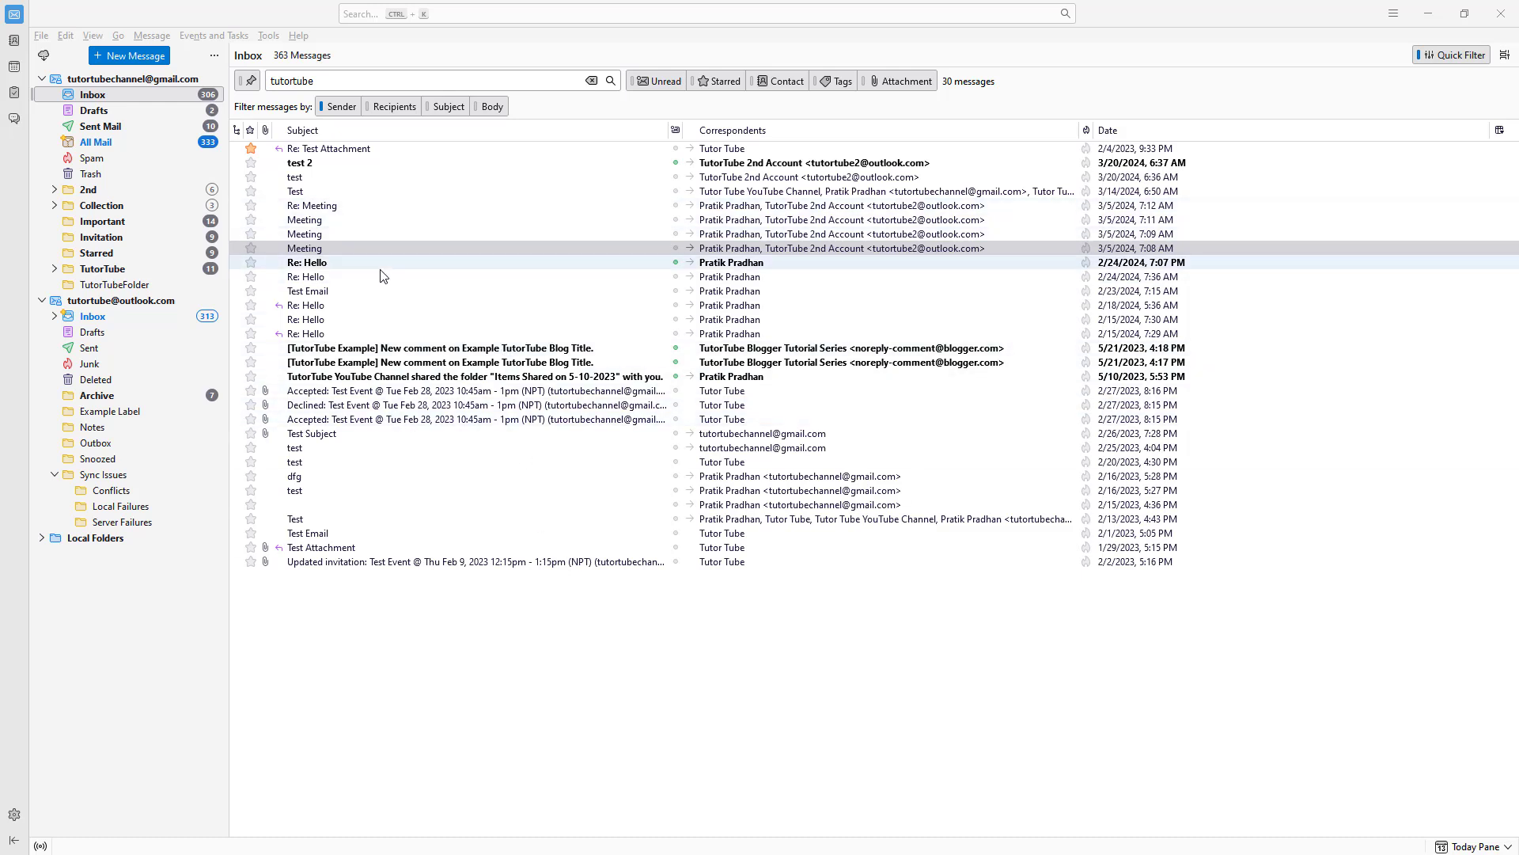
- Open the 'Test Email' message from the filtered inbox in its own tab
click(307, 291)
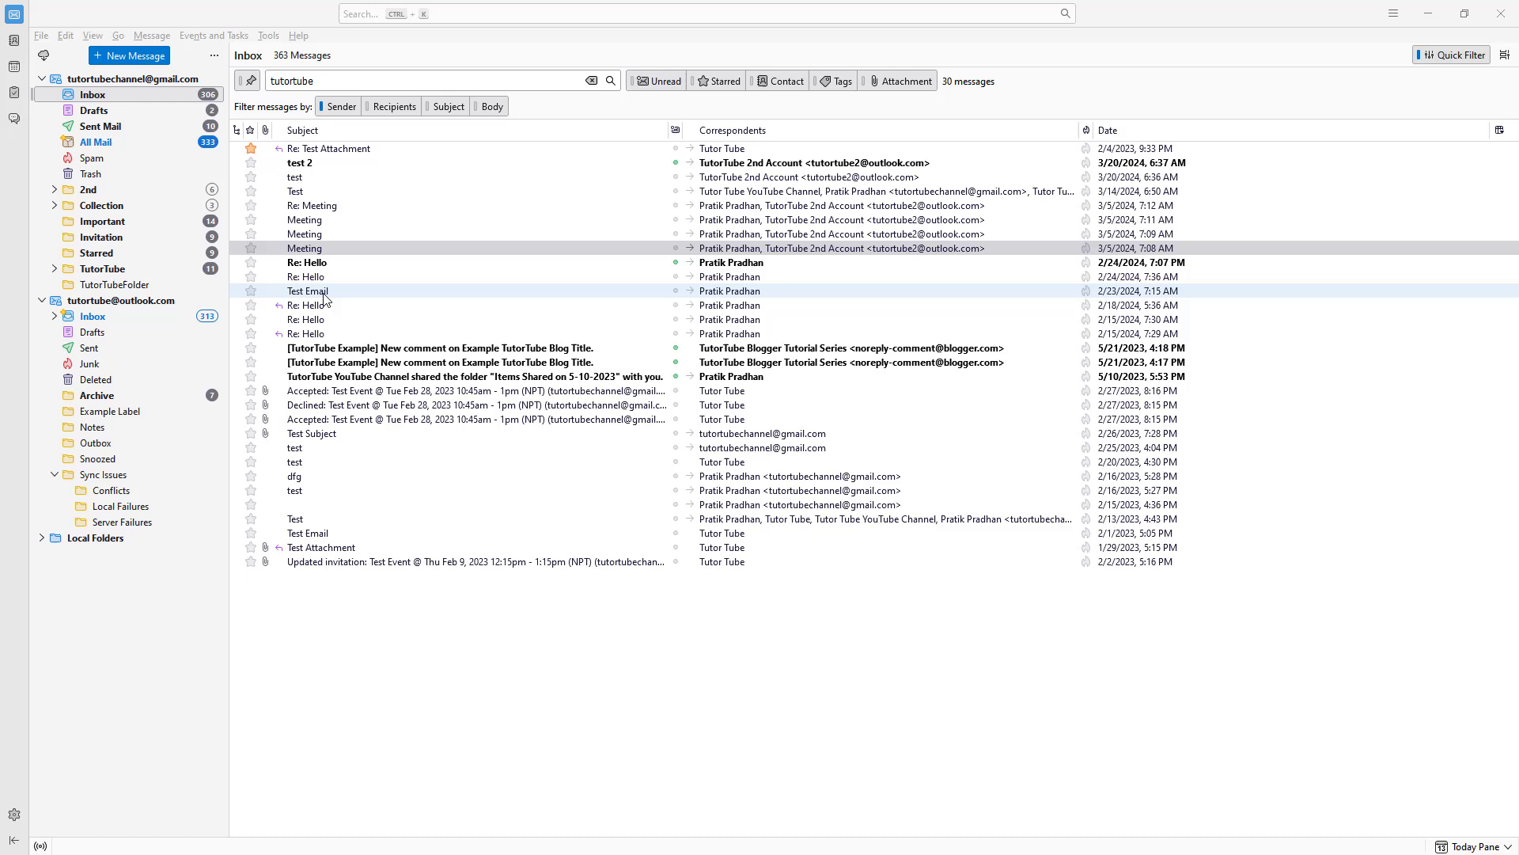
double_click(305, 291)
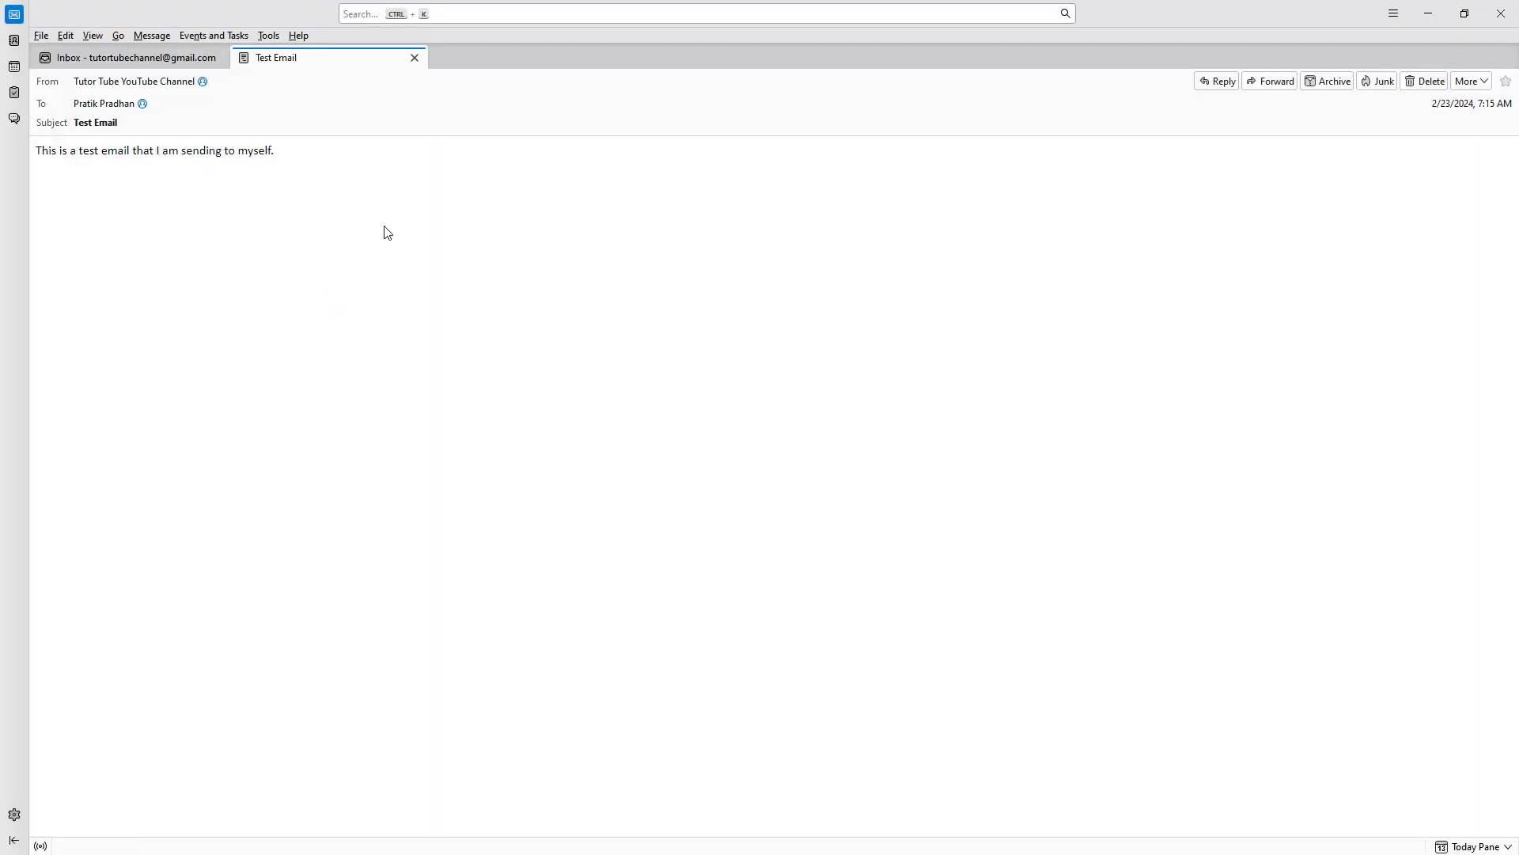
mouse_move(501, 240)
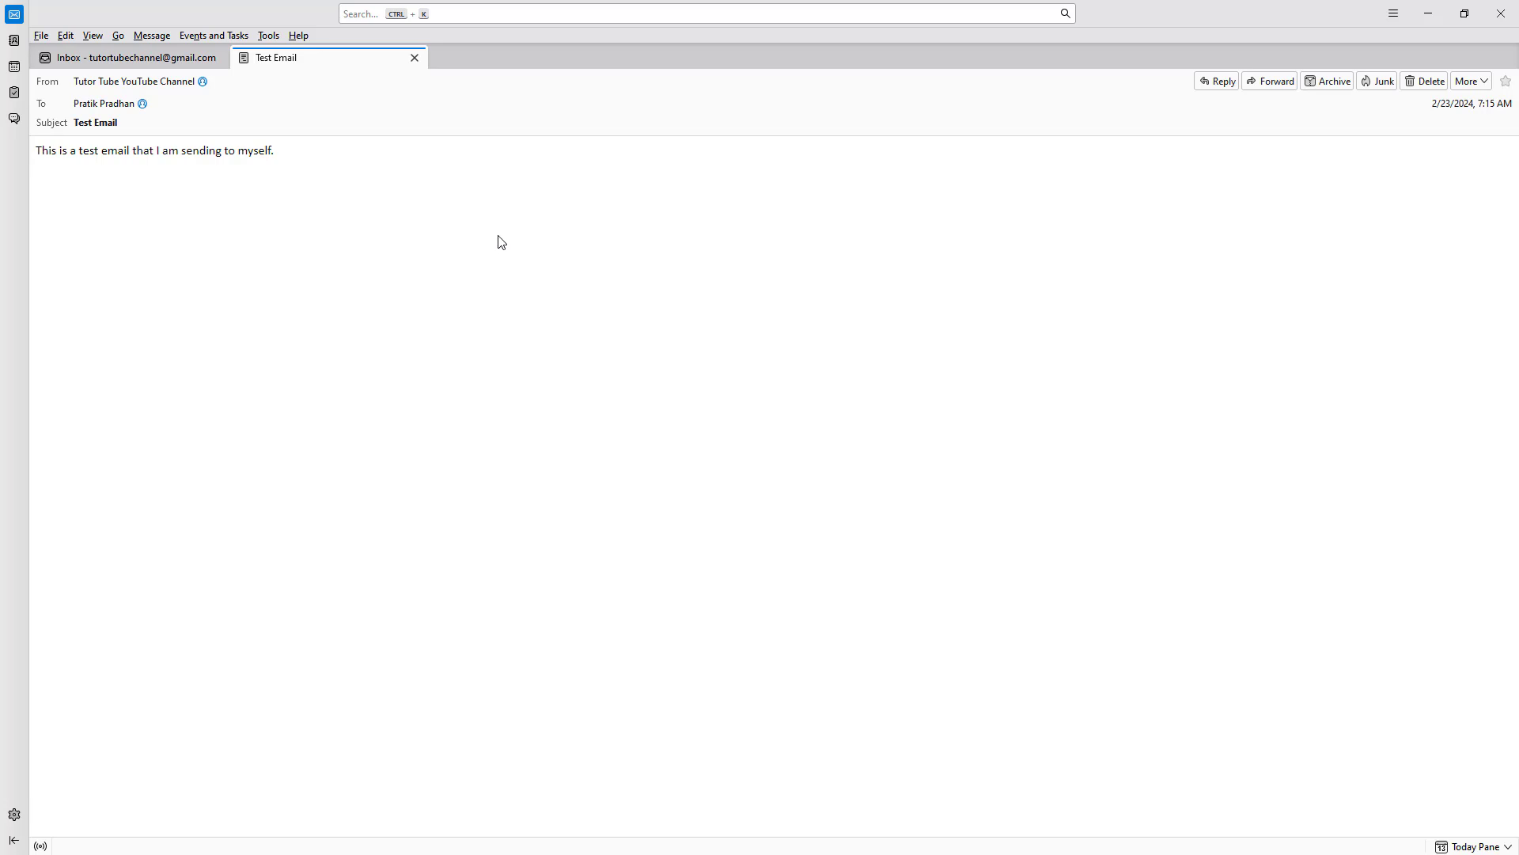
mouse_move(1008, 191)
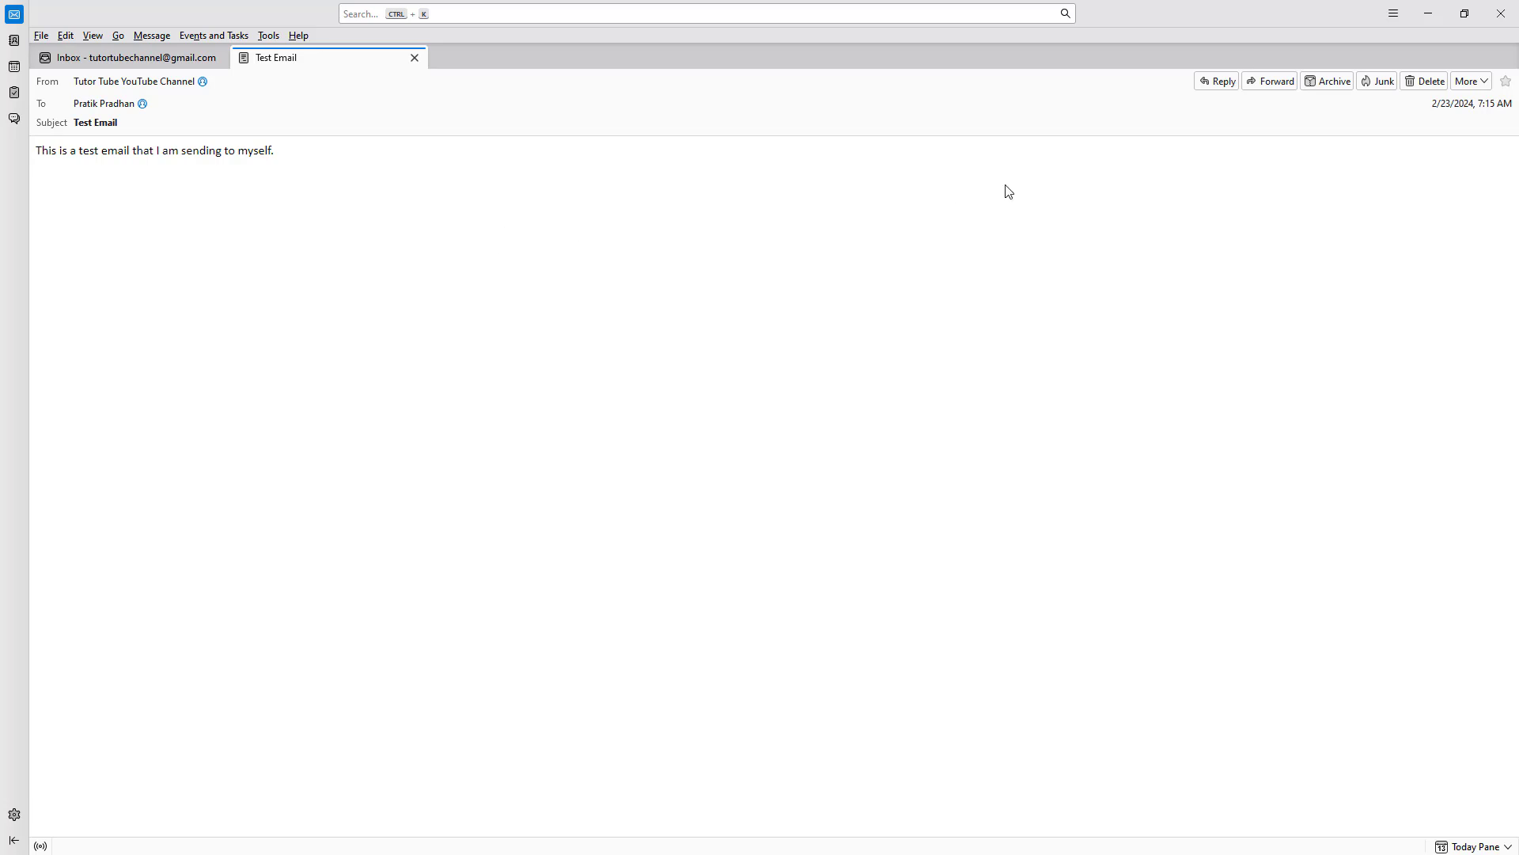
mouse_move(1218, 81)
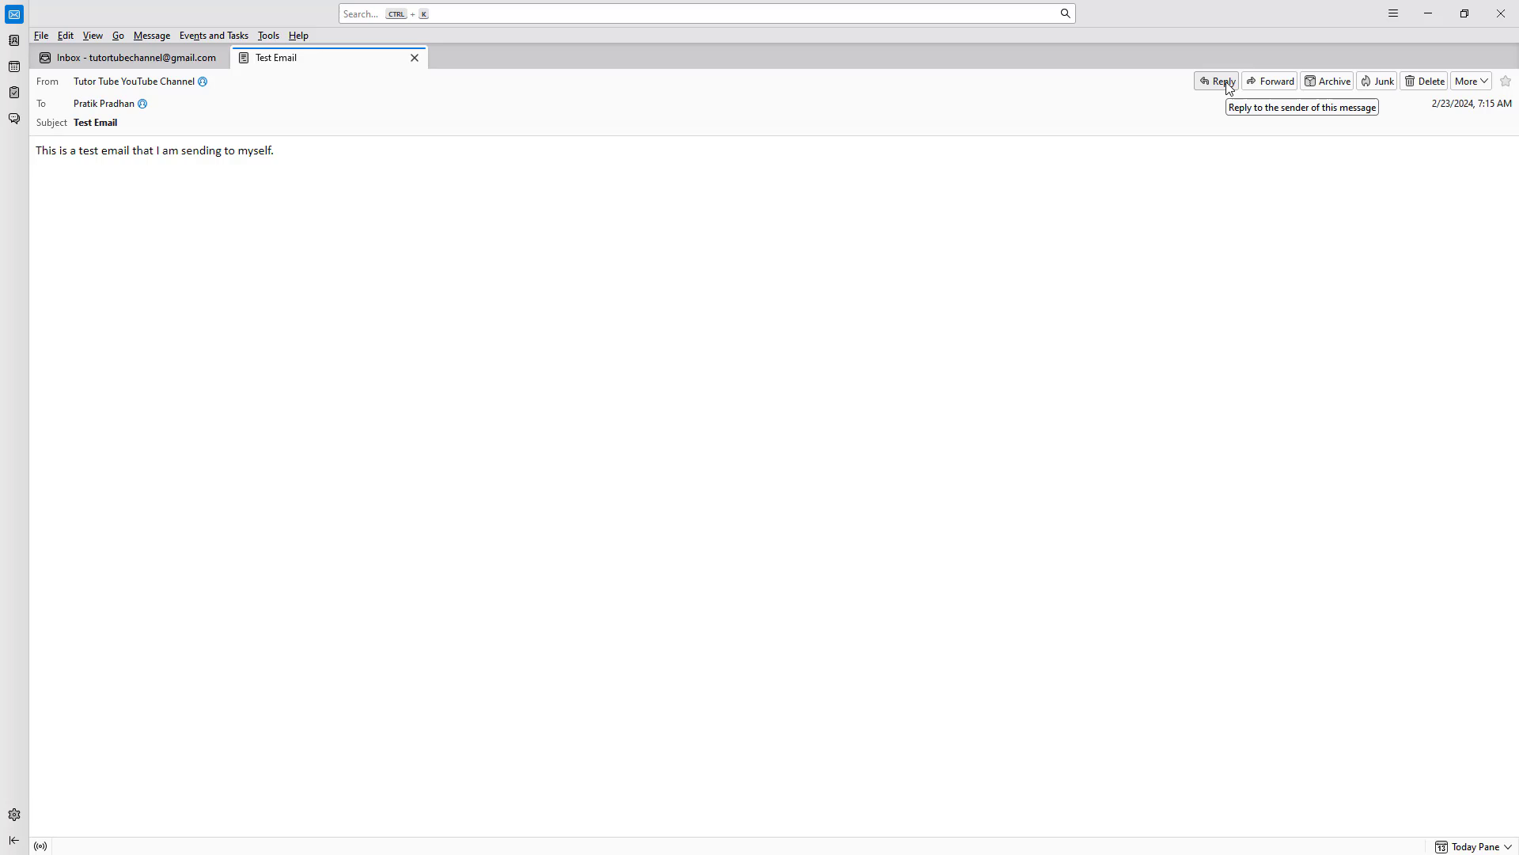
- Reply to the Test Email message with the body text 'Hello' and send it
click(1218, 81)
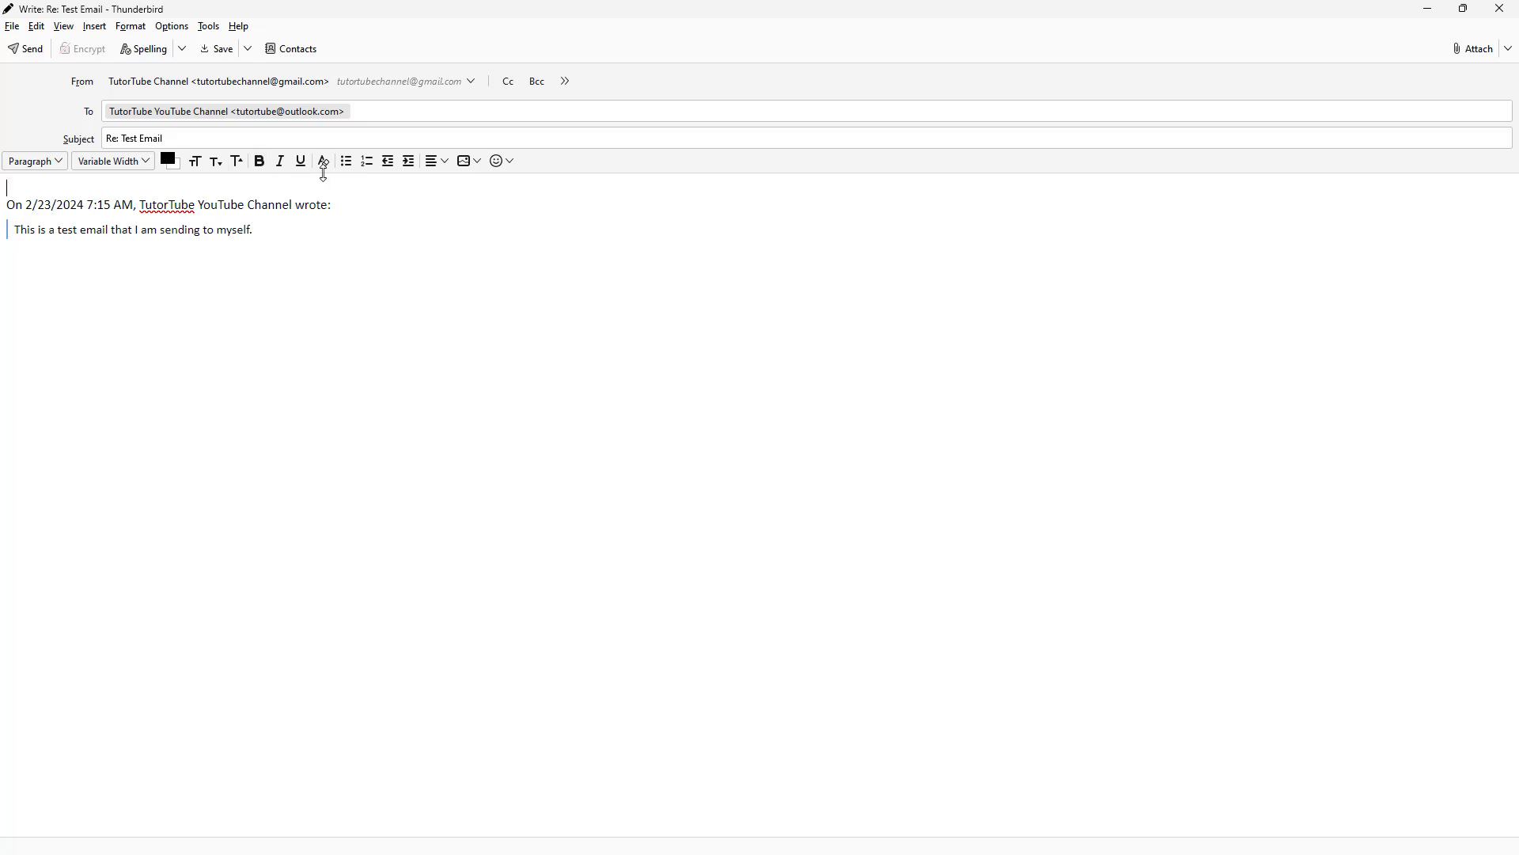
text(Hello)
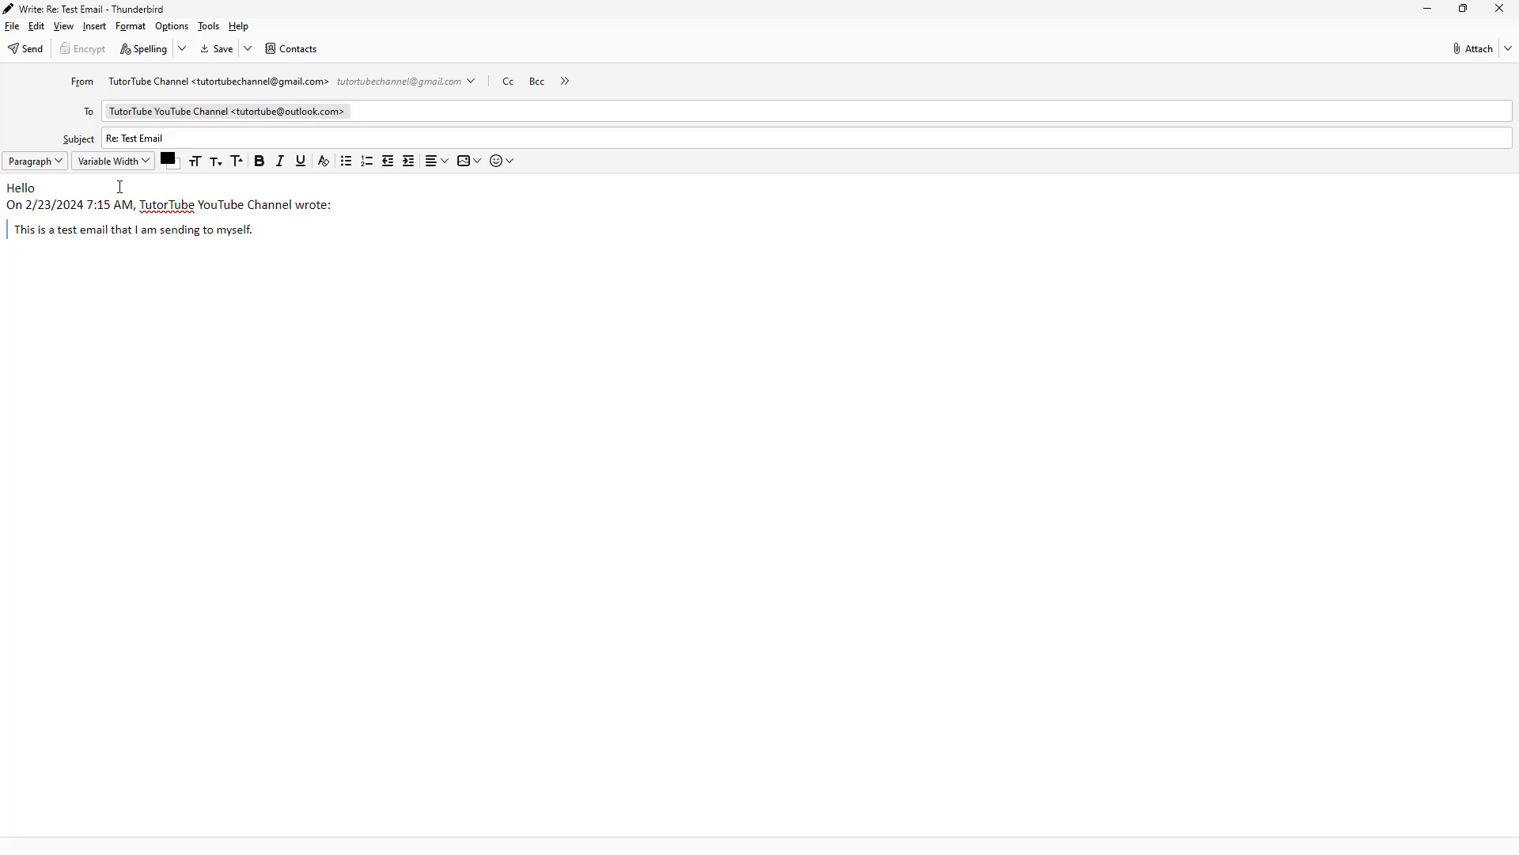
click(27, 49)
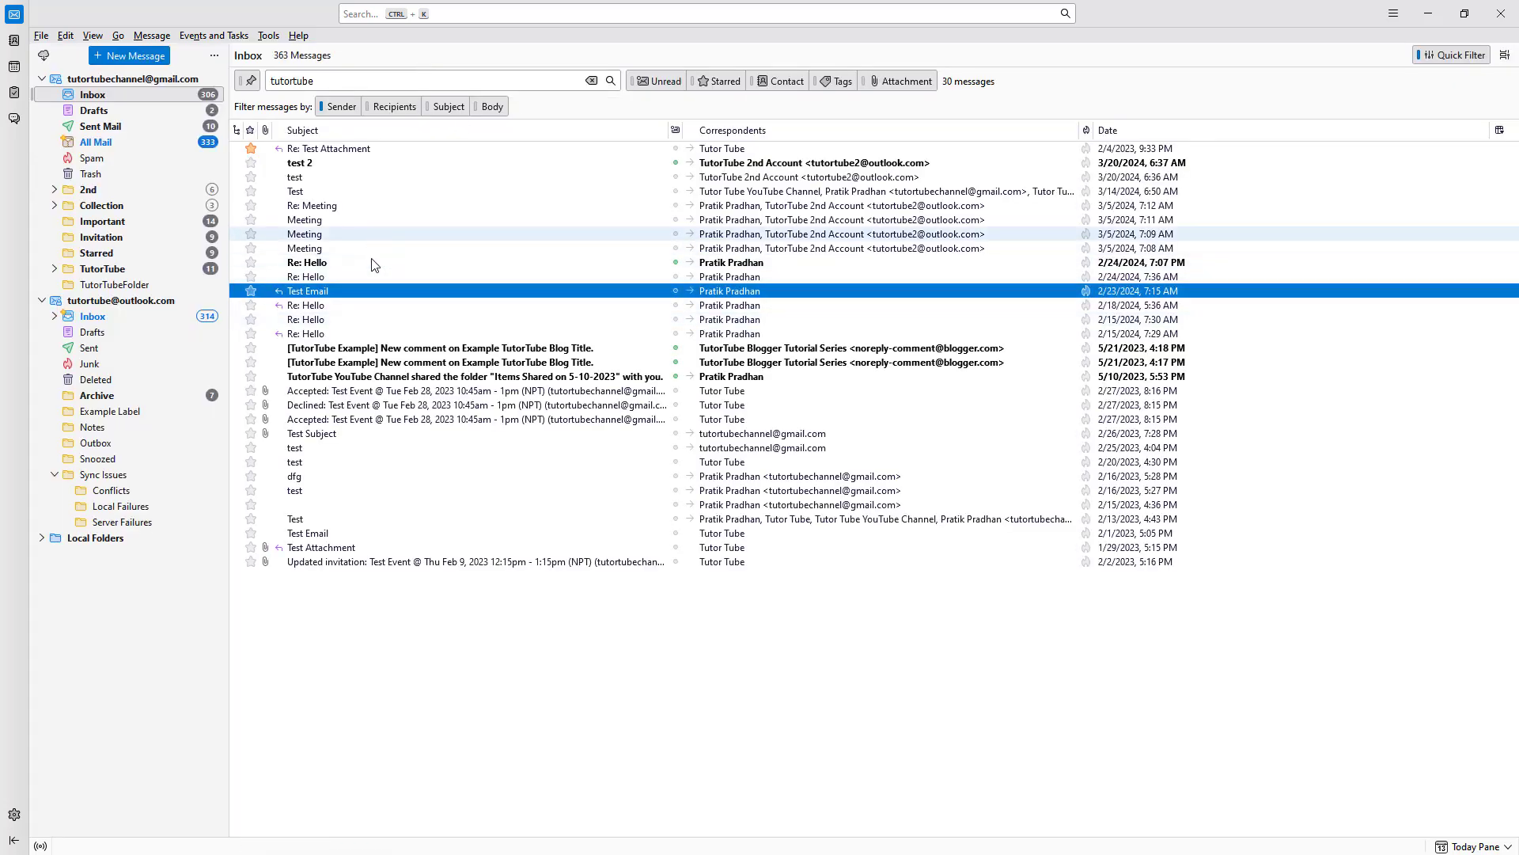
- Open the TutorTube 'shared the folder' notification email in its own tab
click(475, 377)
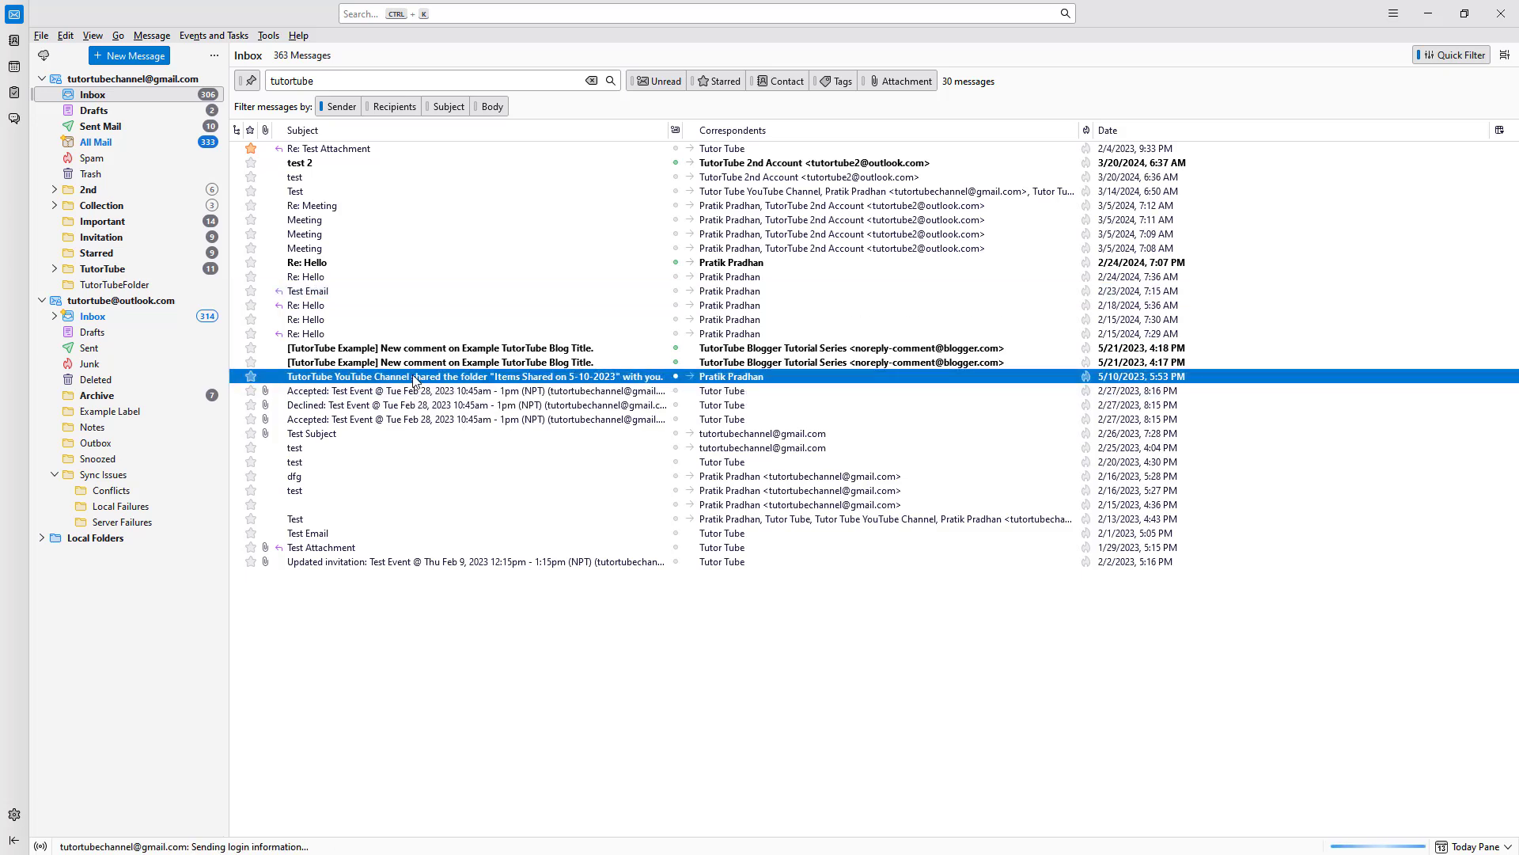
double_click(475, 377)
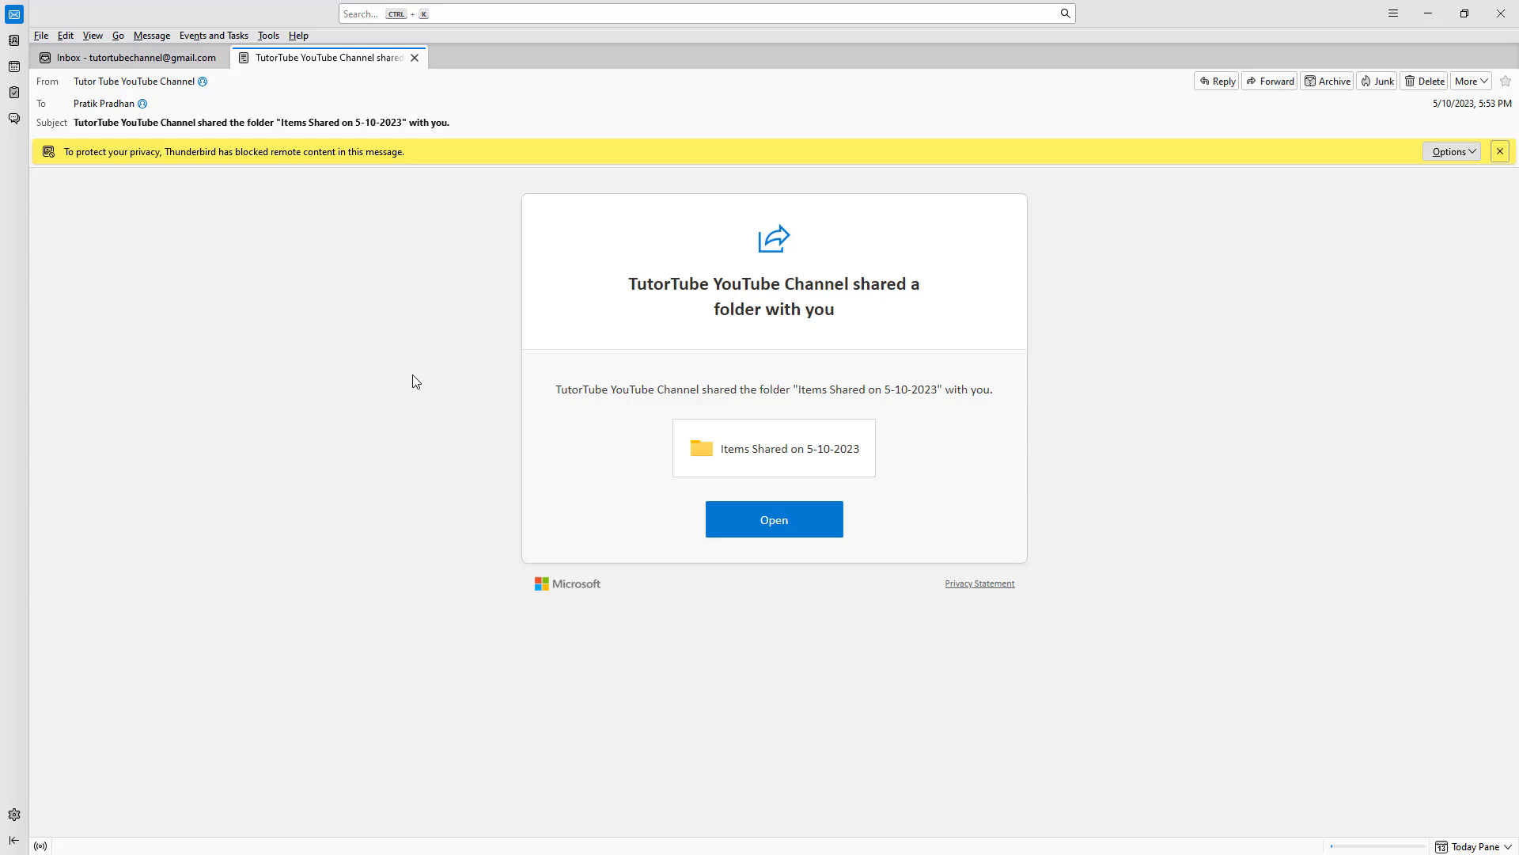
mouse_move(1018, 407)
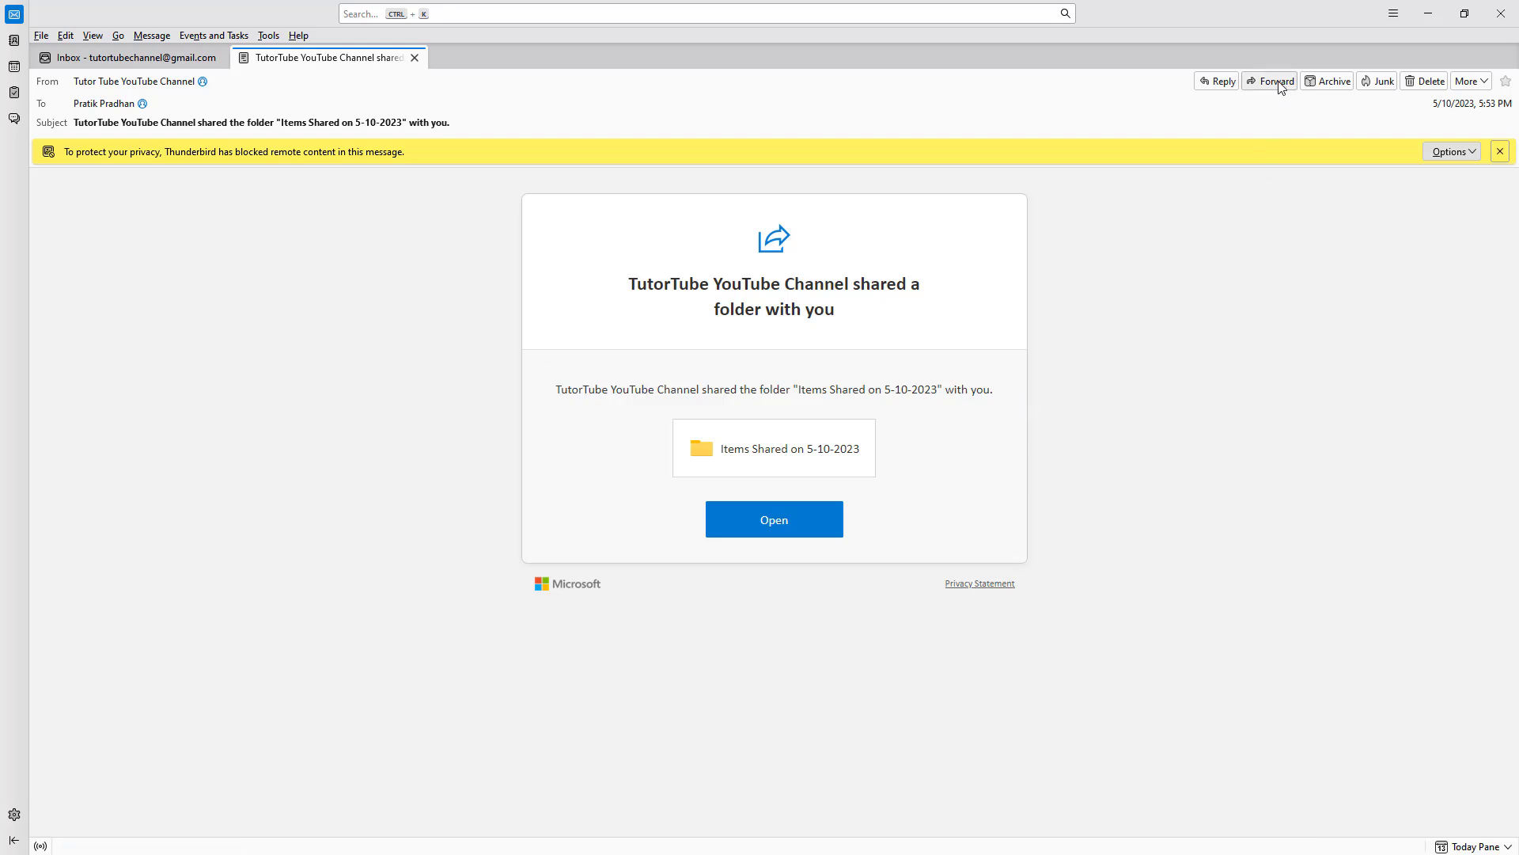
click(1269, 81)
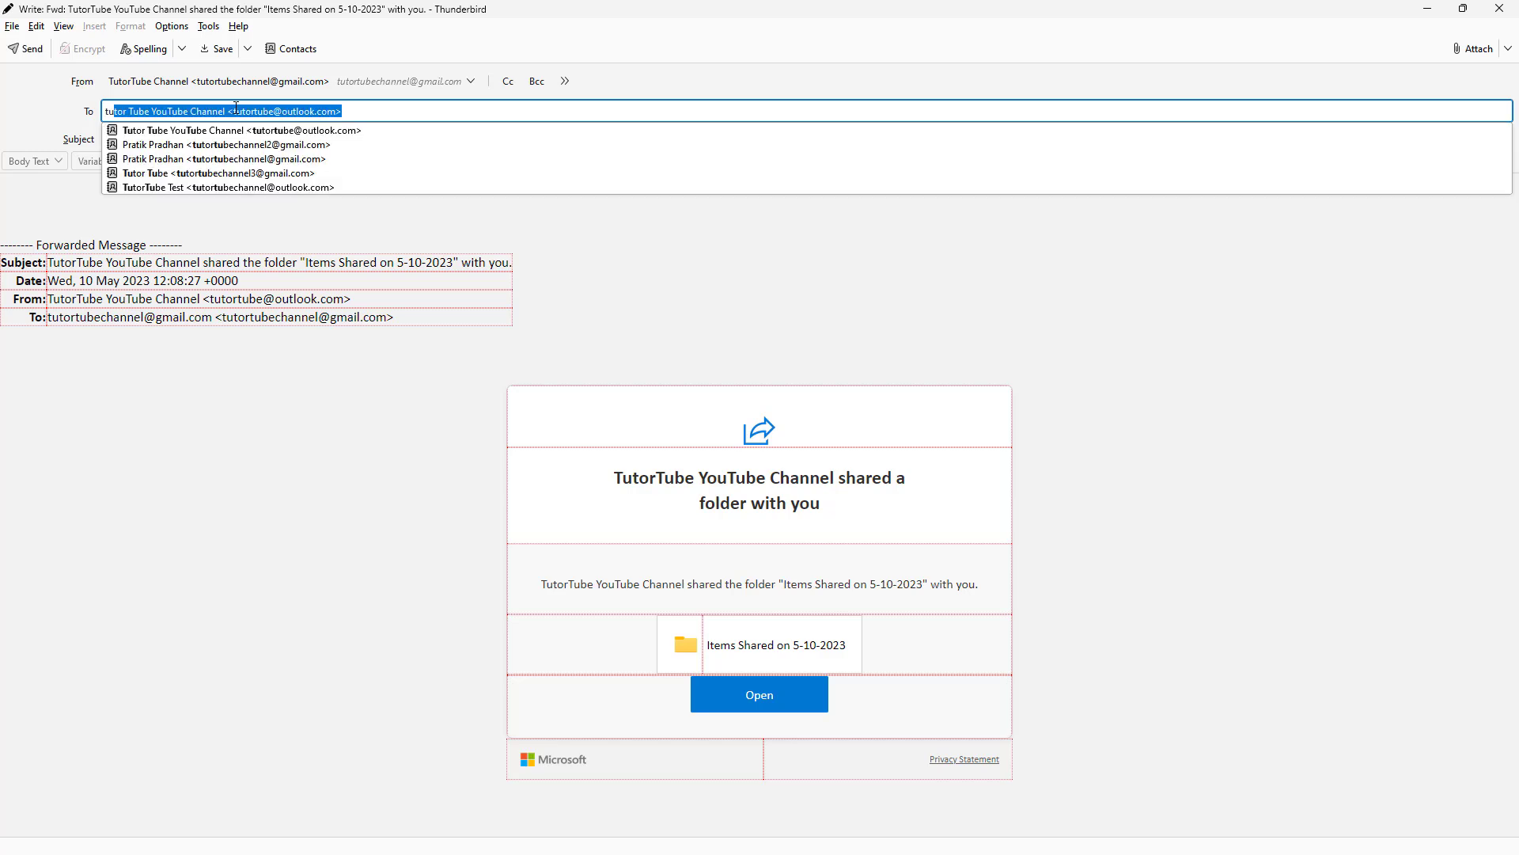
click(227, 130)
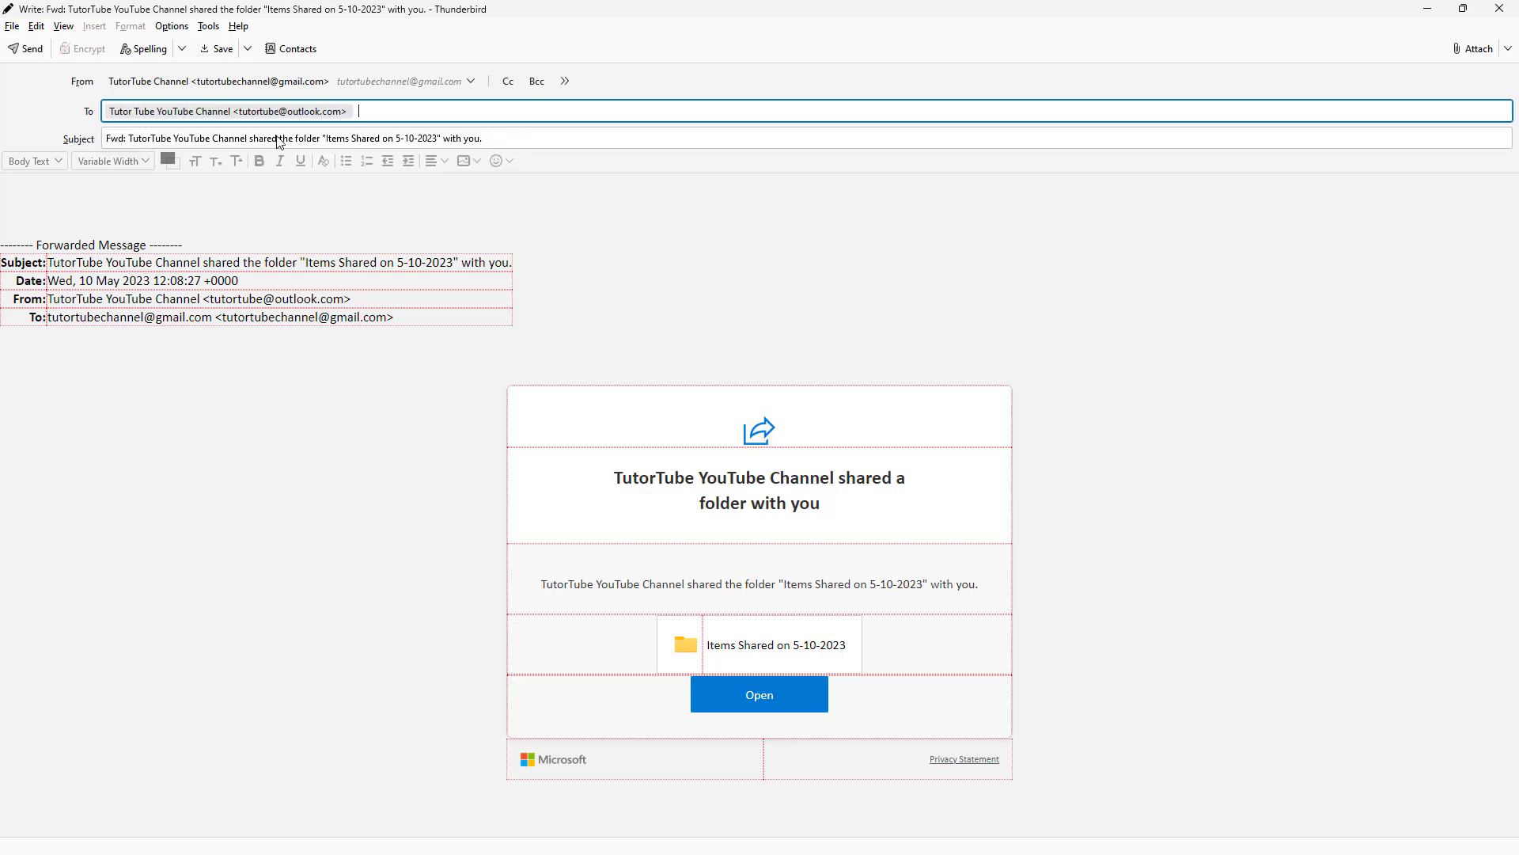
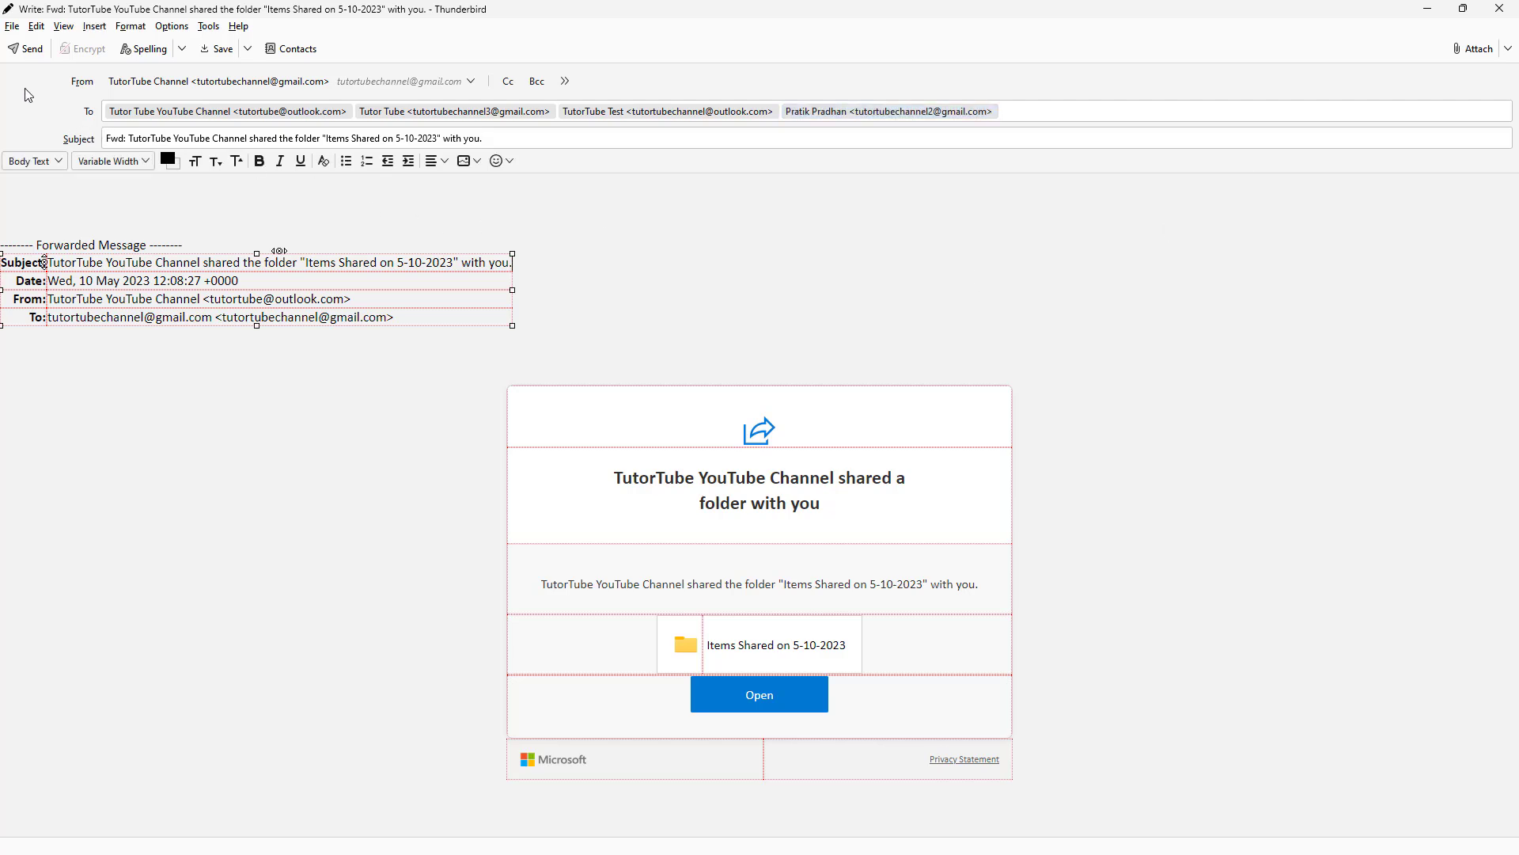
- Send the forwarded shared-folder email to its four recipients
click(27, 50)
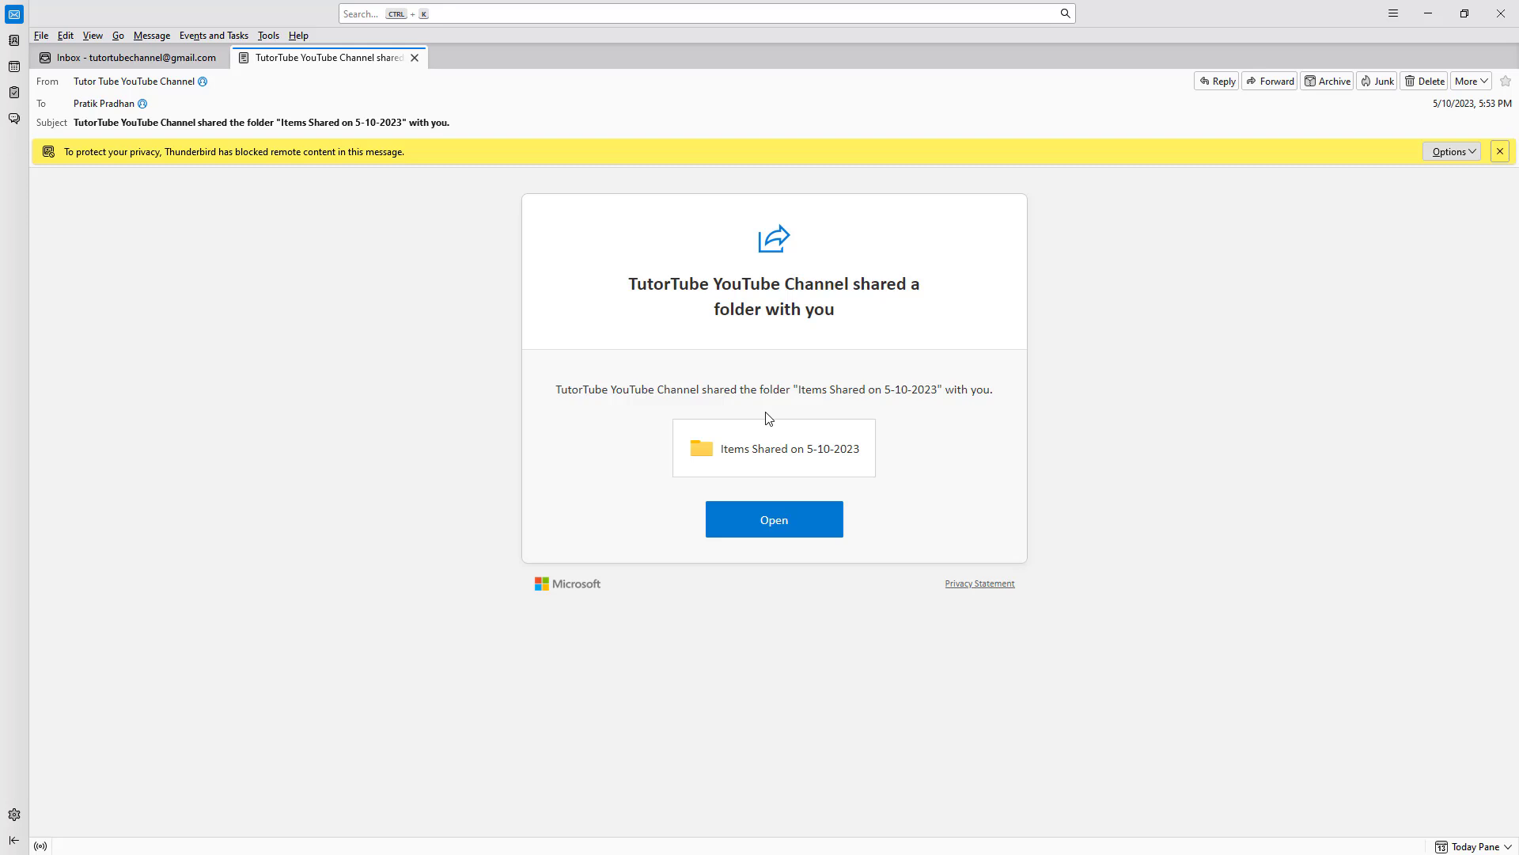
mouse_move(977, 436)
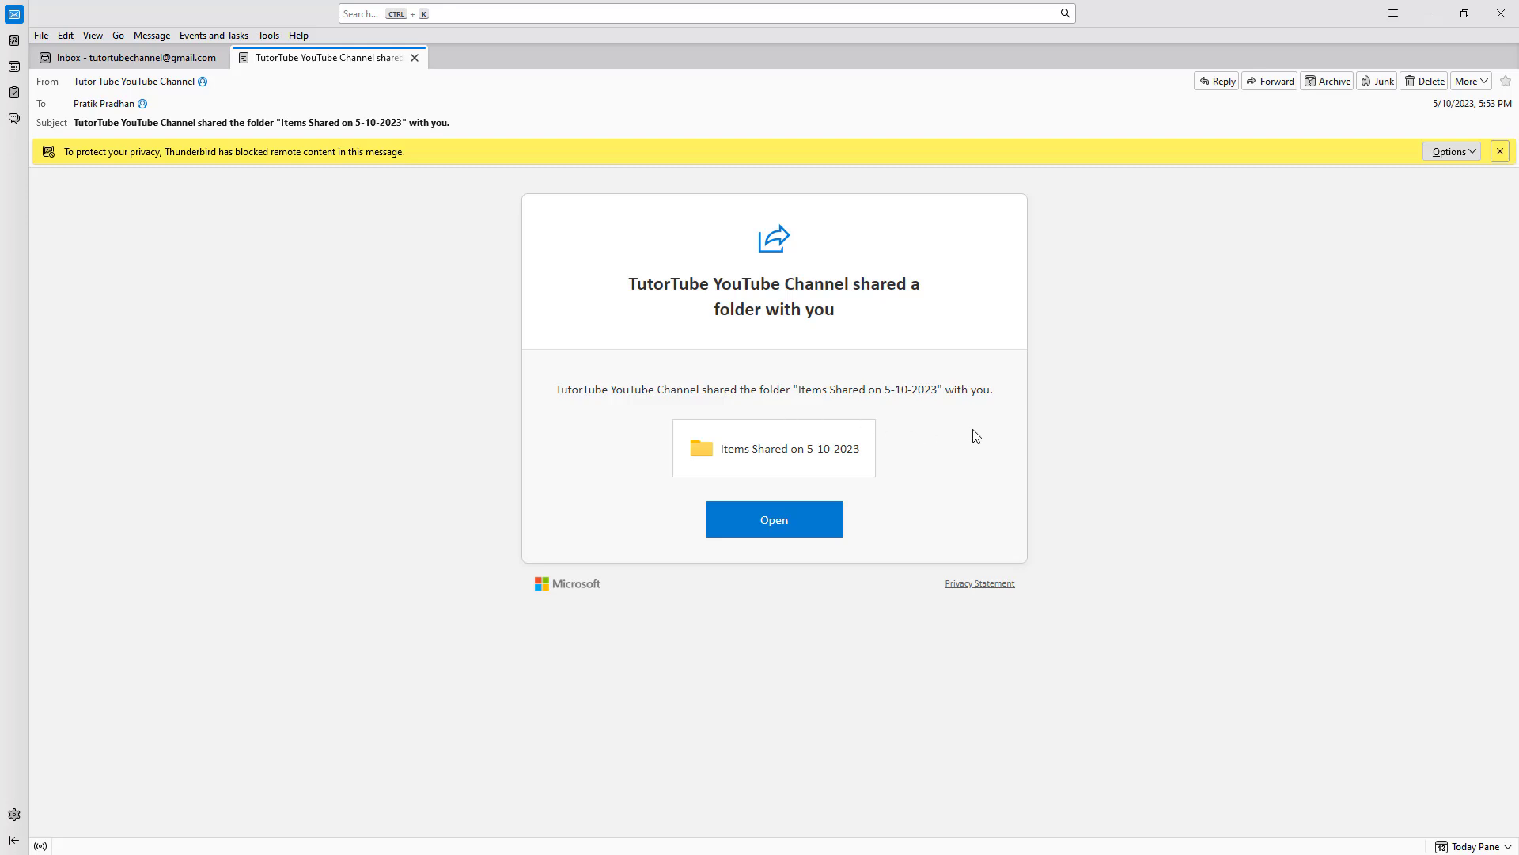